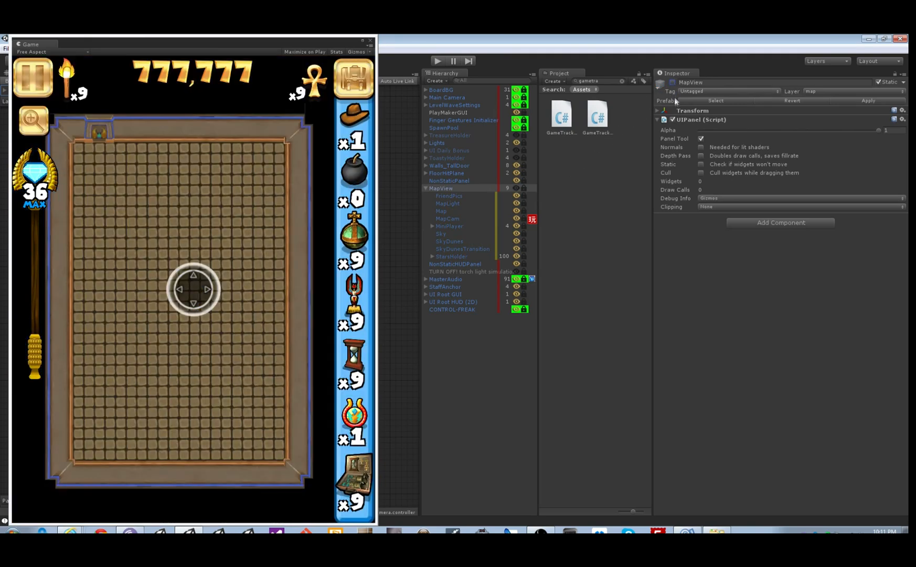
- Open MapCam's PlayMaker FSM and view the Call Code Move Buttons state's Call Method action
left_click(447, 218)
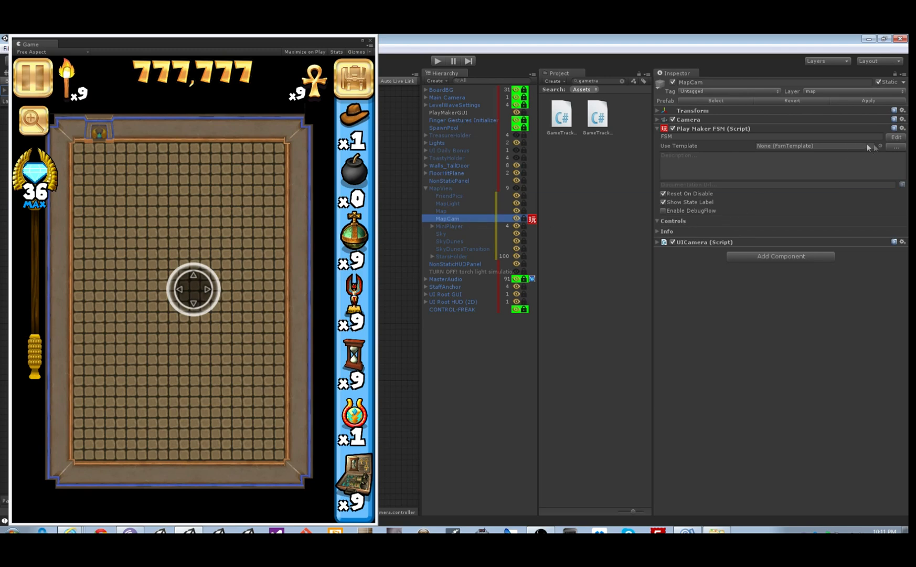
left_click(895, 136)
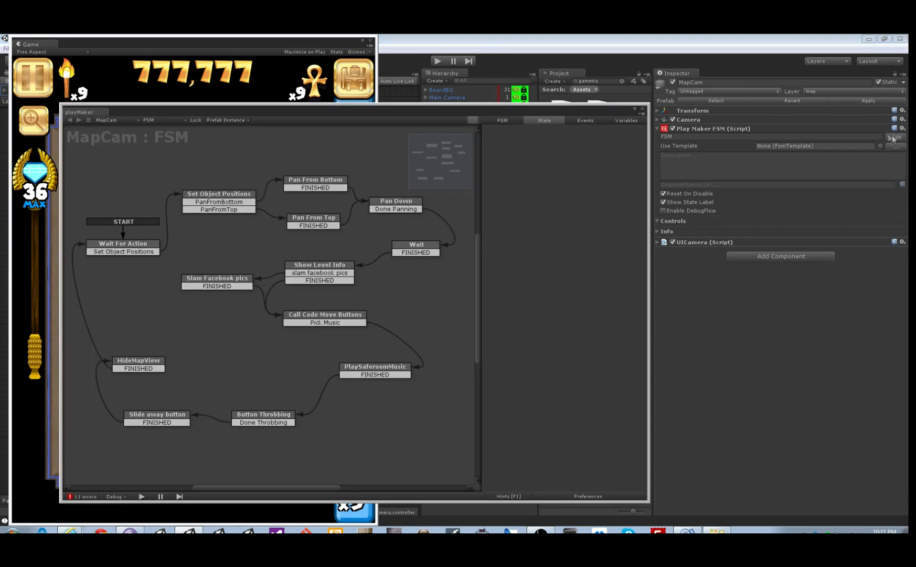
mouse_move(348, 359)
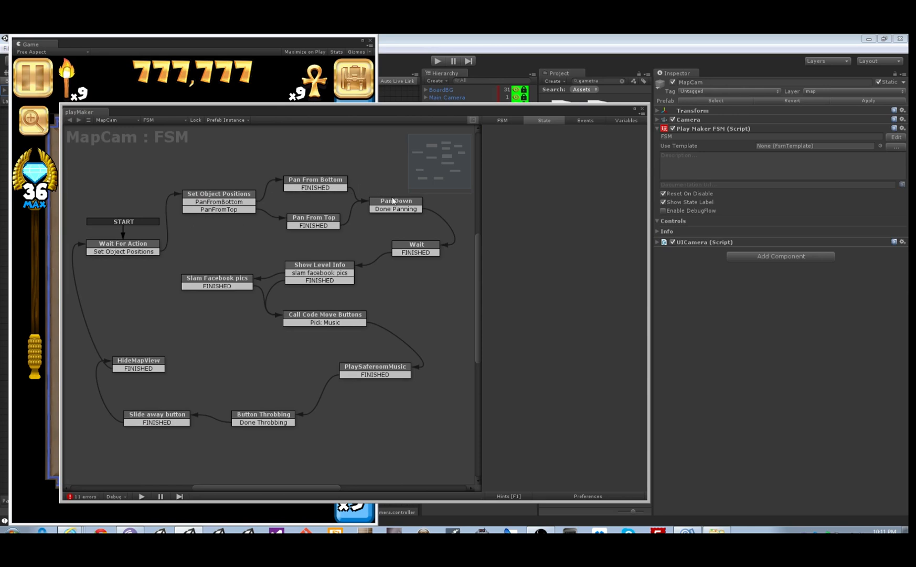
mouse_move(304, 264)
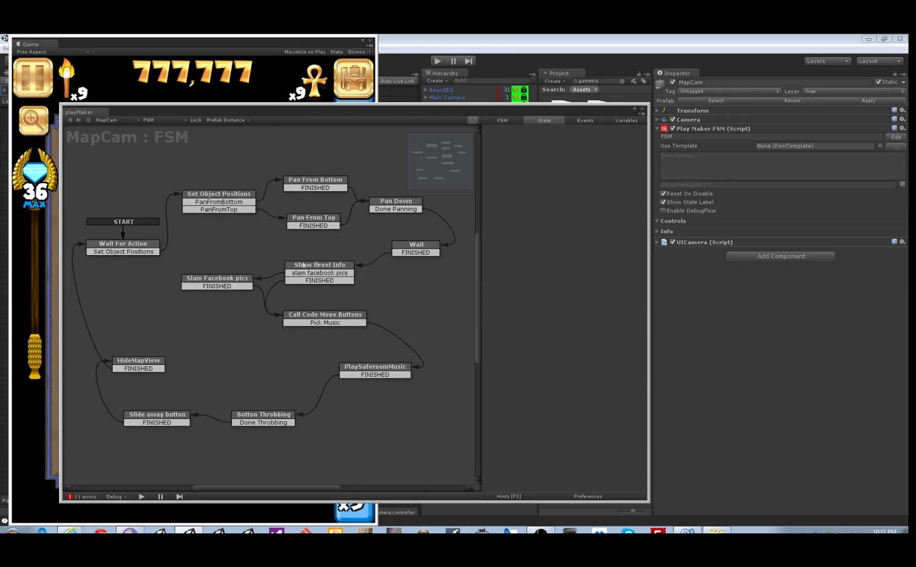
left_click(324, 318)
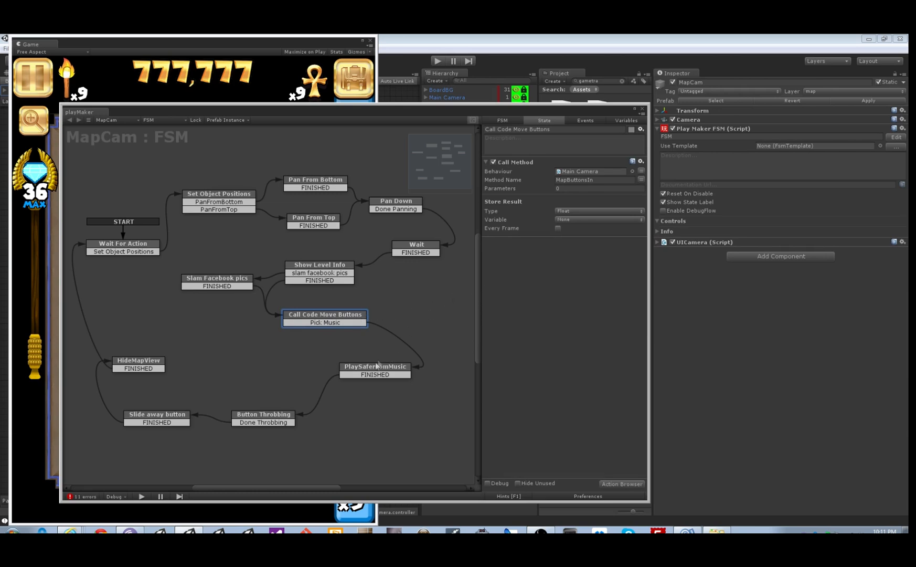
- Show PlaySaferoomMusic's Master Audio playlist action and focus the BG_Map_SafeRoom clip name
left_click(374, 370)
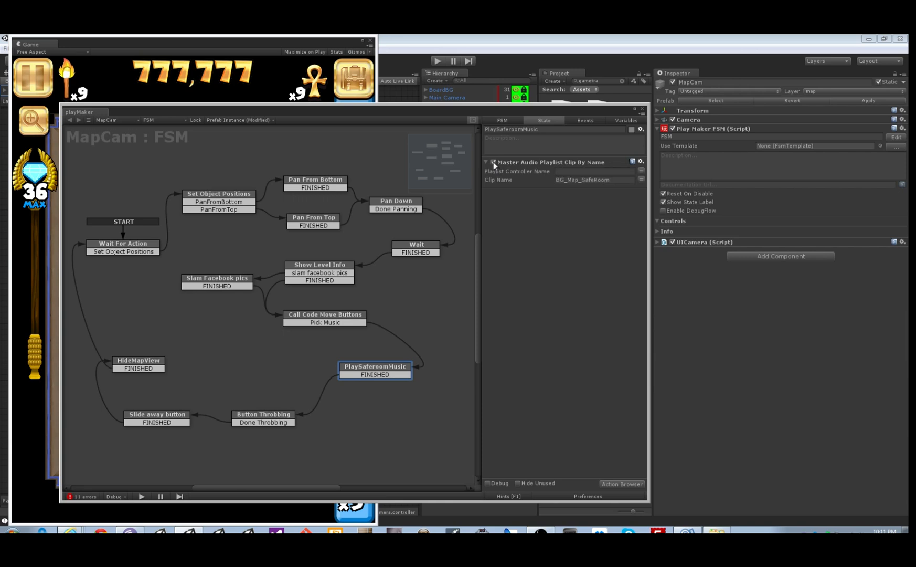
mouse_move(561, 170)
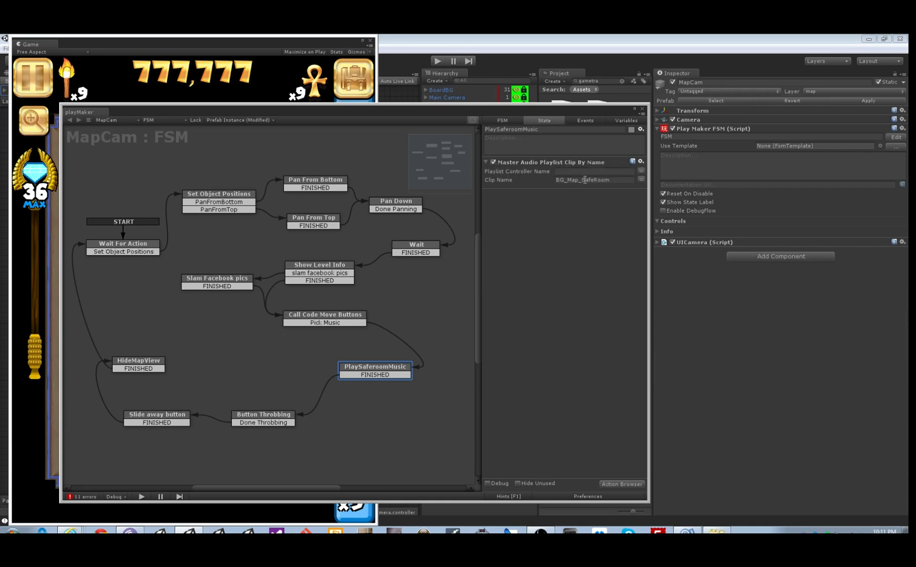
left_click(595, 179)
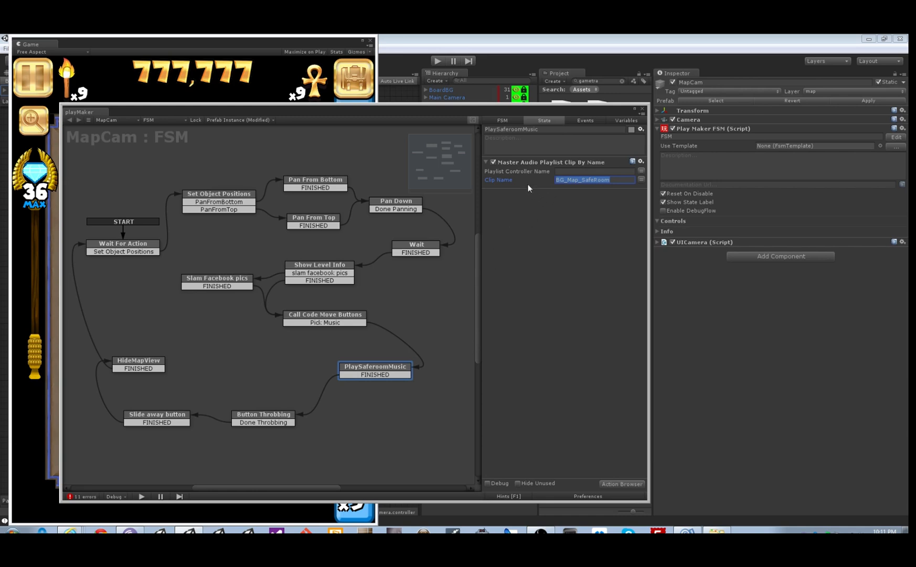
mouse_move(447, 270)
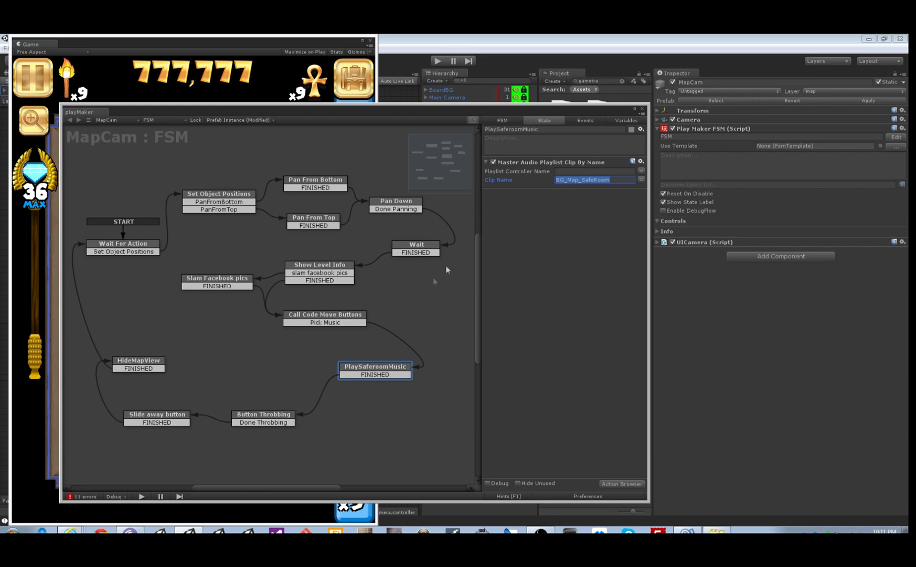
- Select the Slide away button state and re-enable its Master Audio Play Sound action
left_click(262, 417)
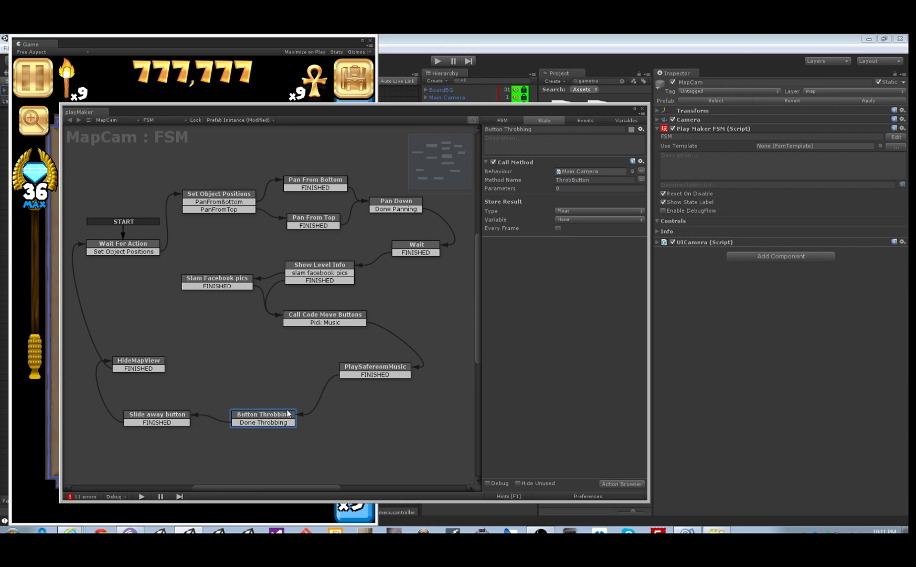
mouse_move(165, 419)
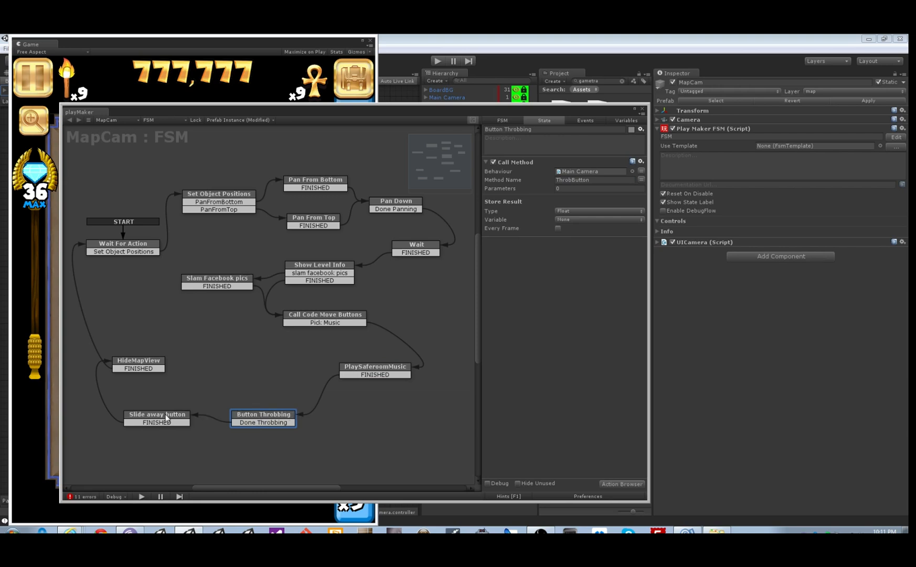
left_click(155, 418)
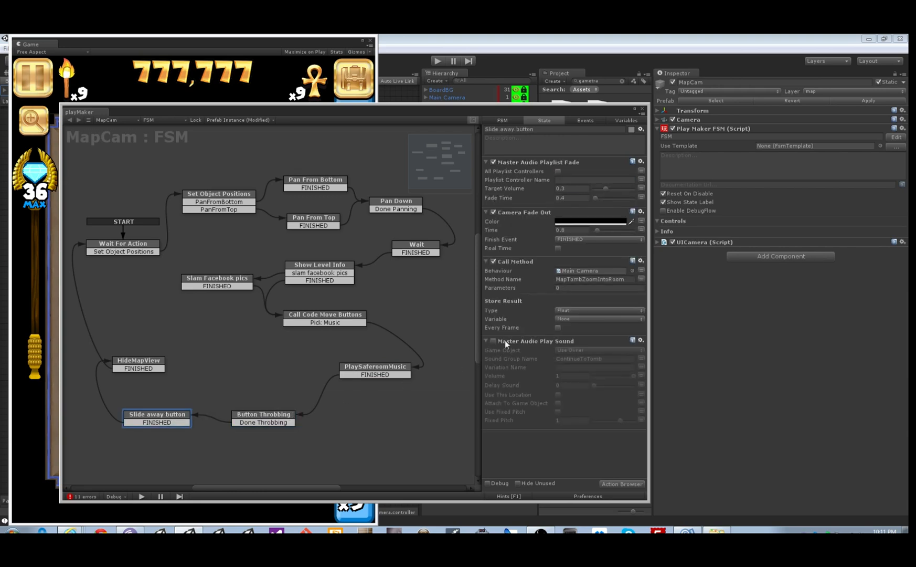
left_click(490, 340)
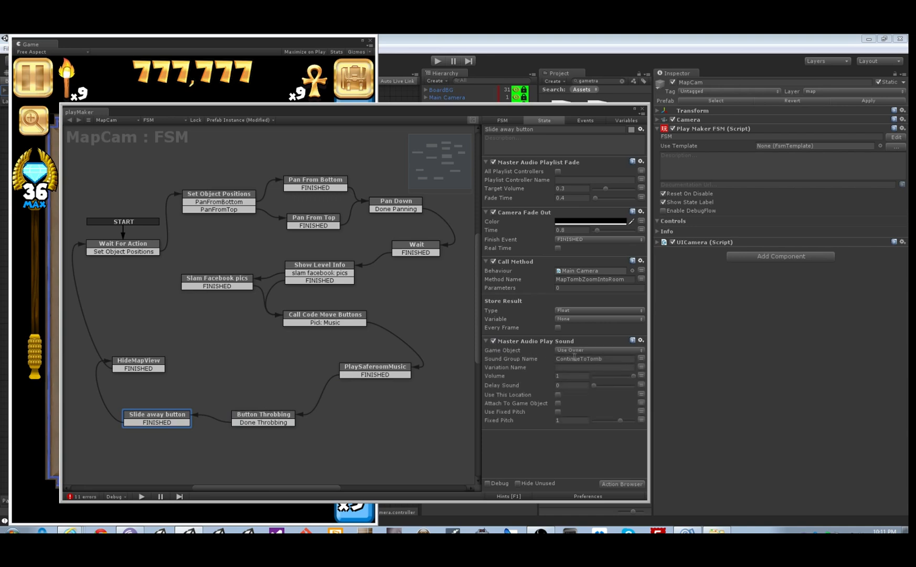
- Keep the sound's game object on Use Owner and toggle Attach To Game Object on, then off
left_click(593, 358)
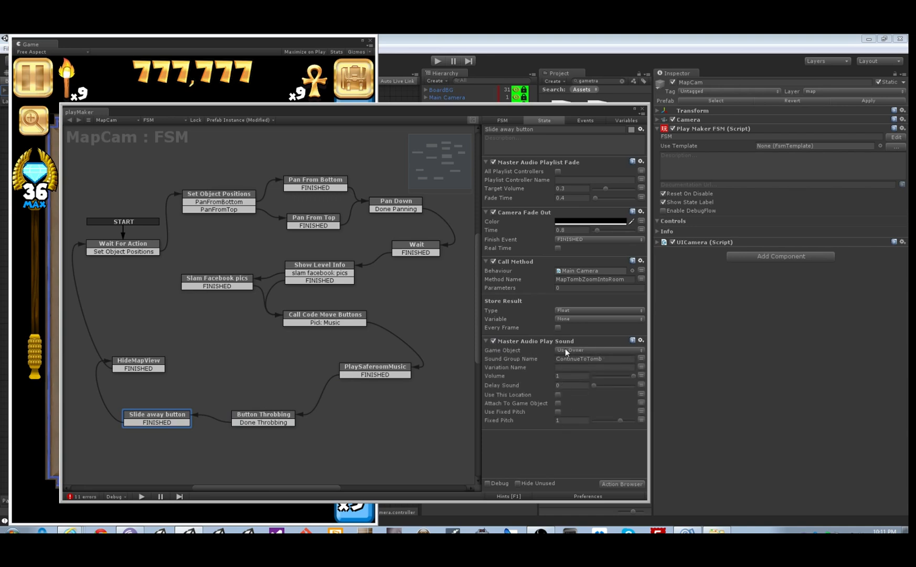
left_click(596, 350)
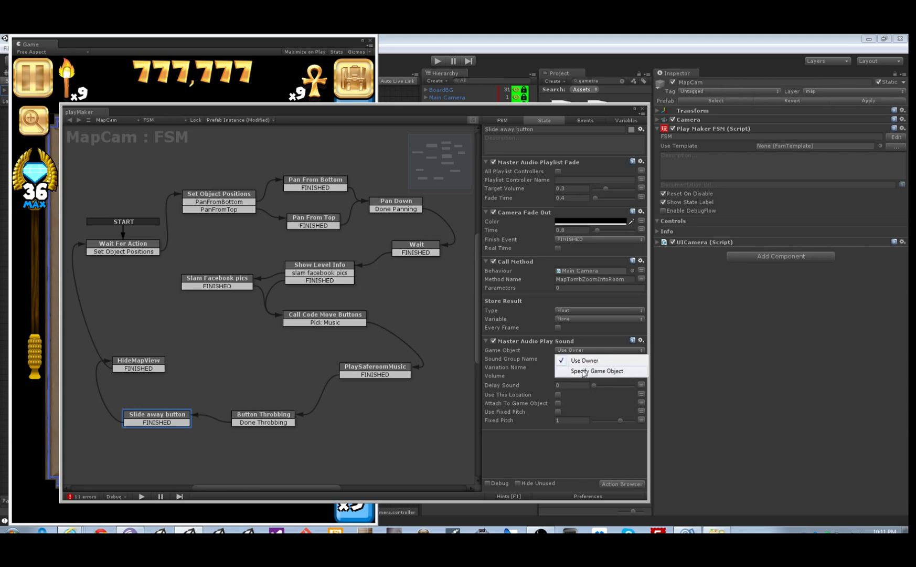
left_click(584, 360)
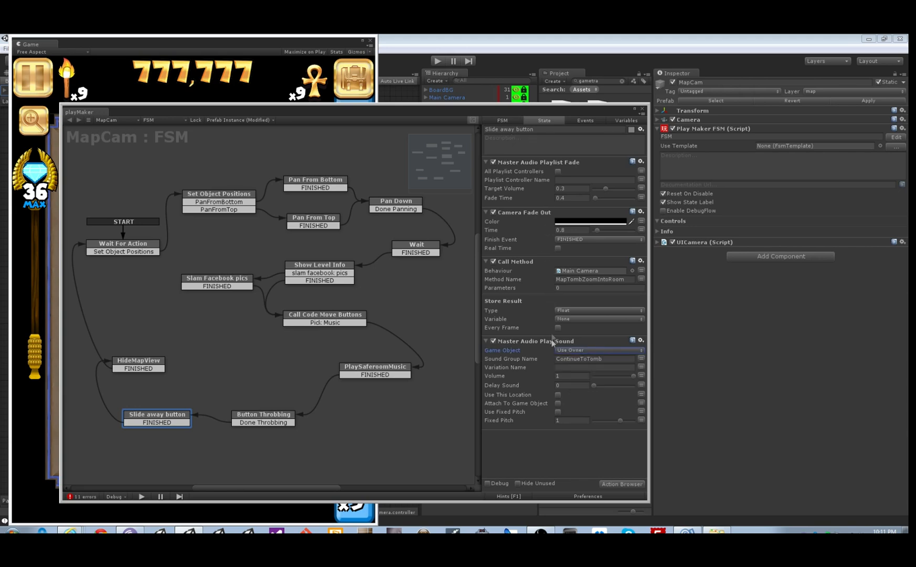
left_click(592, 367)
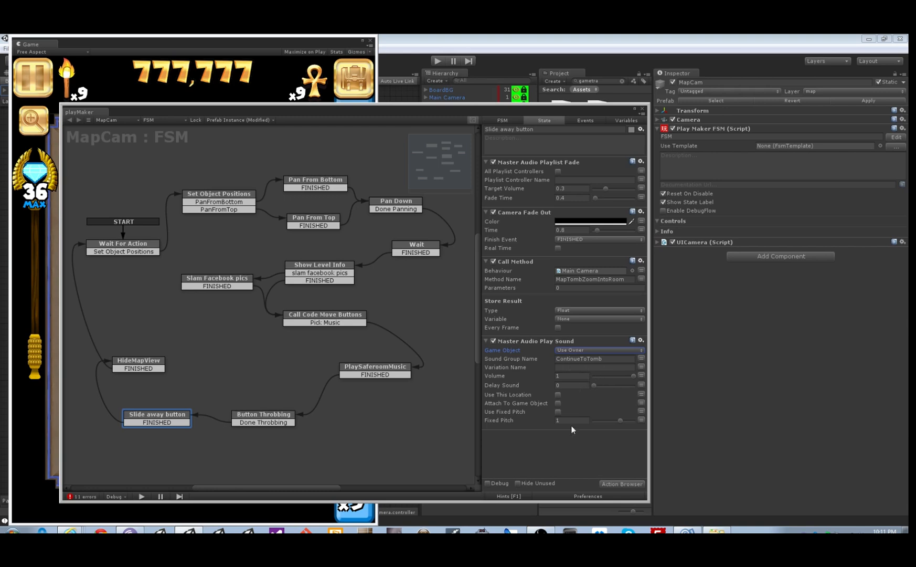
left_click(557, 403)
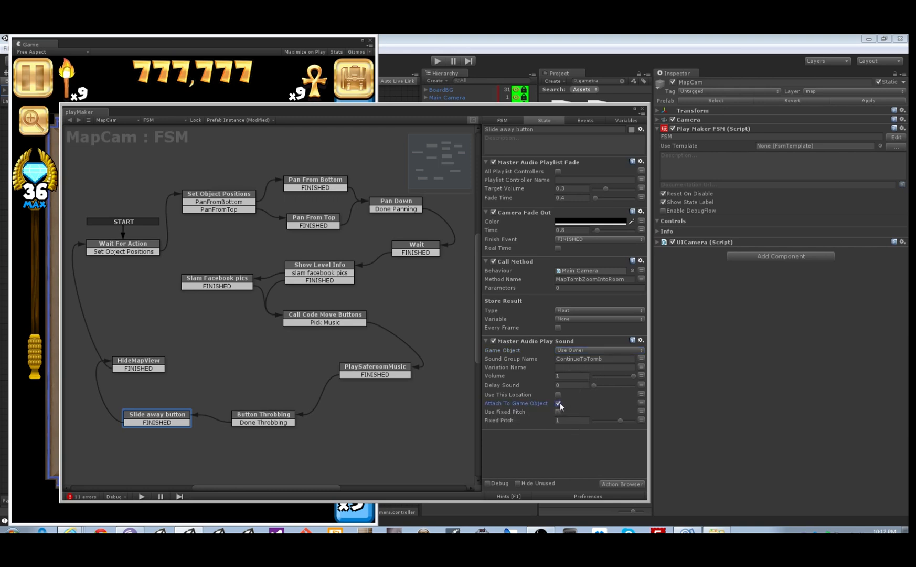
left_click(558, 403)
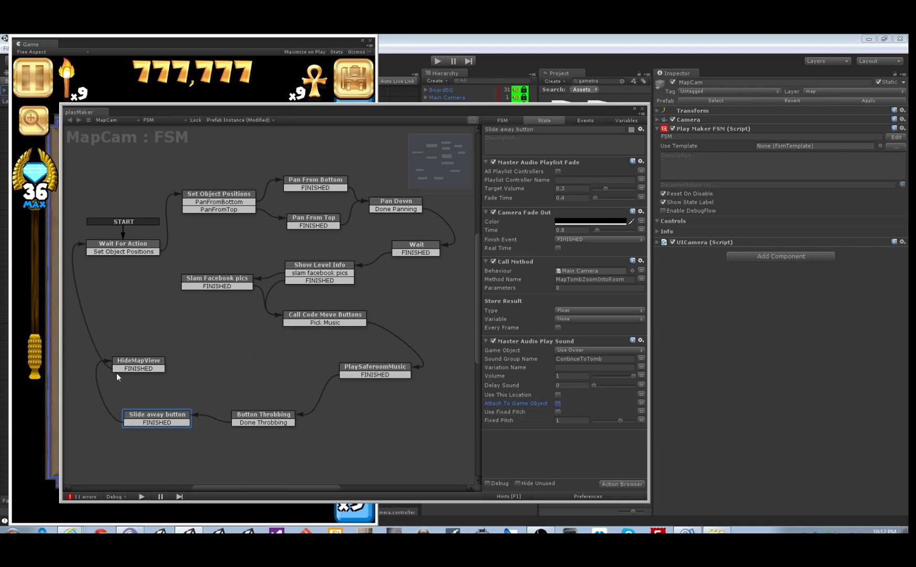
mouse_move(246, 382)
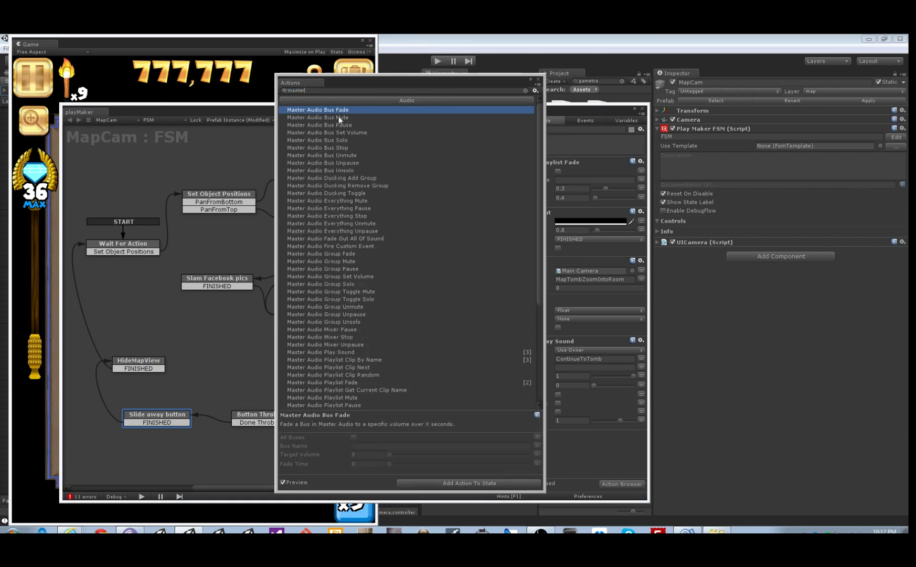
mouse_move(342, 200)
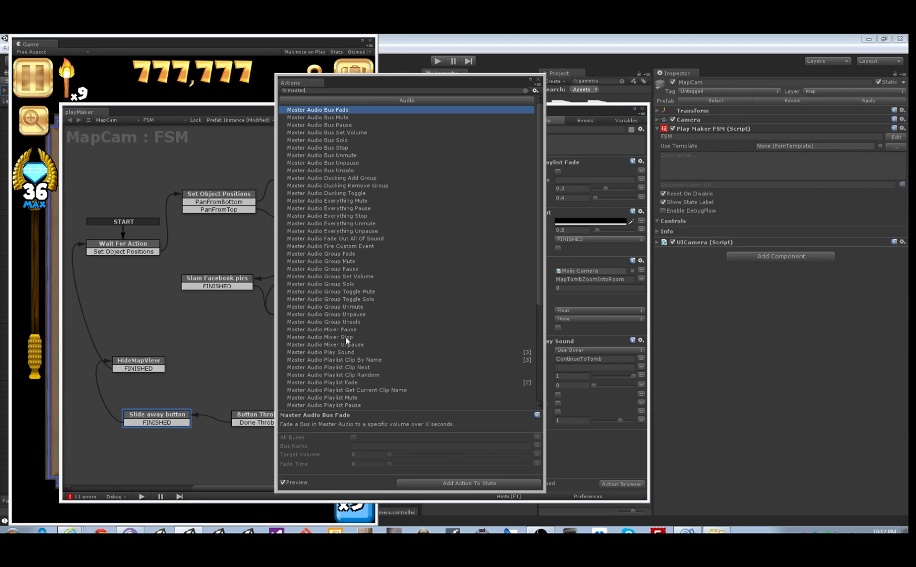
scroll("down", 3)
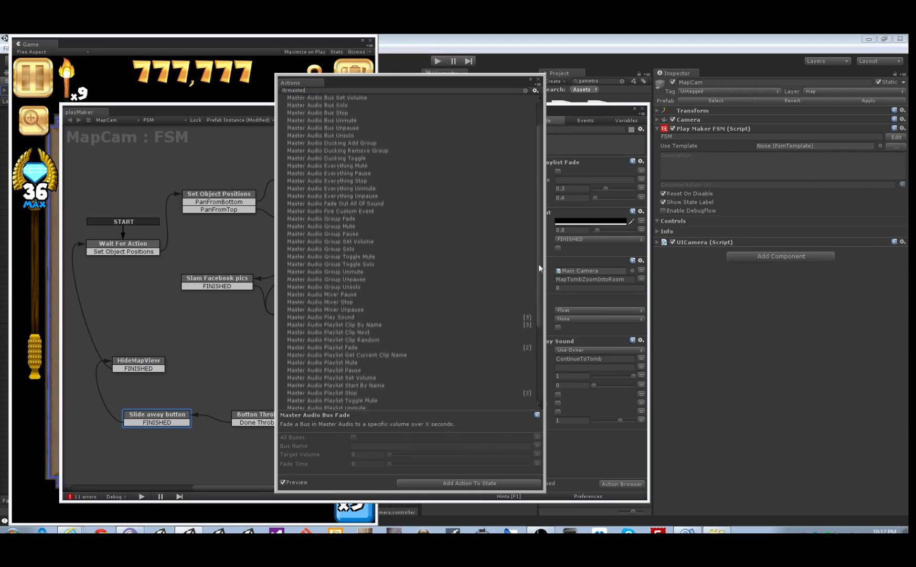
scroll("down", 3)
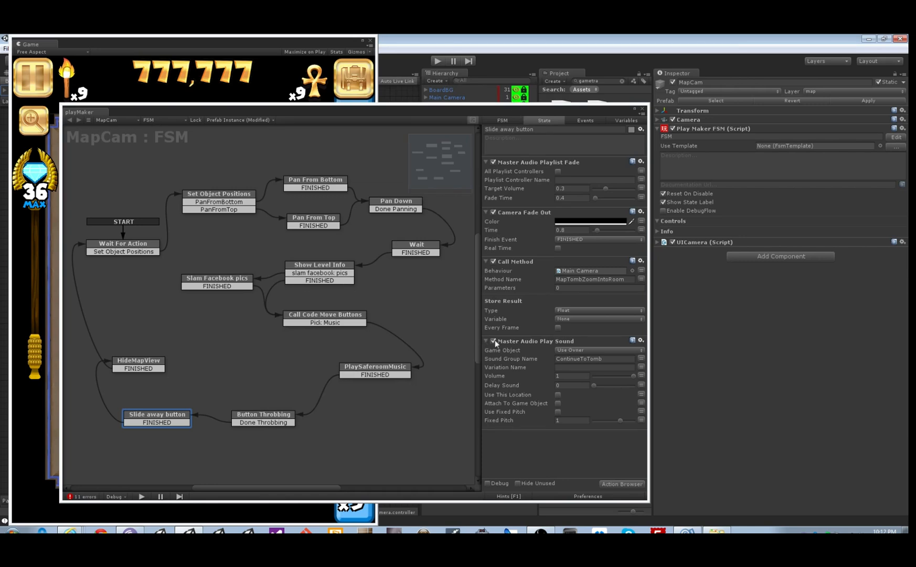
- Disable the ContinueToTomb Play Sound action and close the FSM editor
left_click(494, 340)
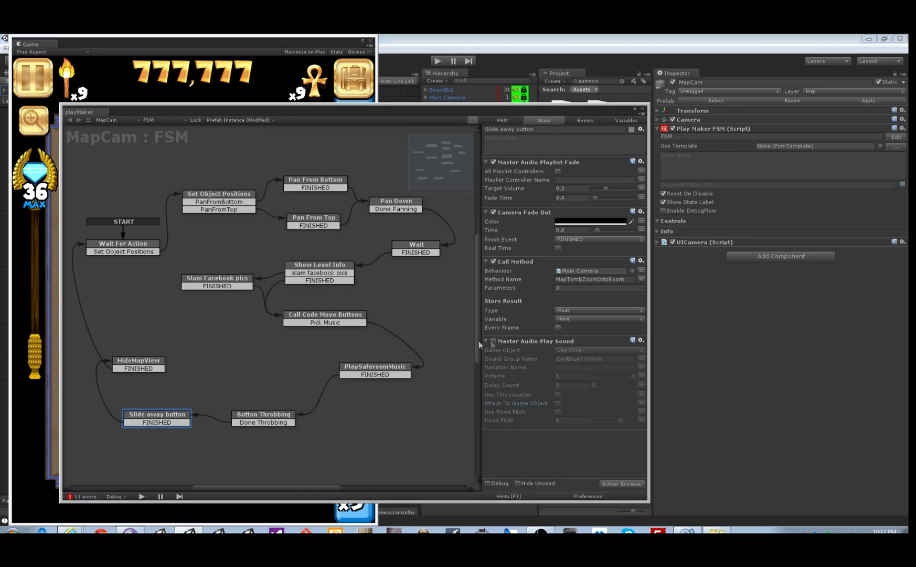
left_click(375, 370)
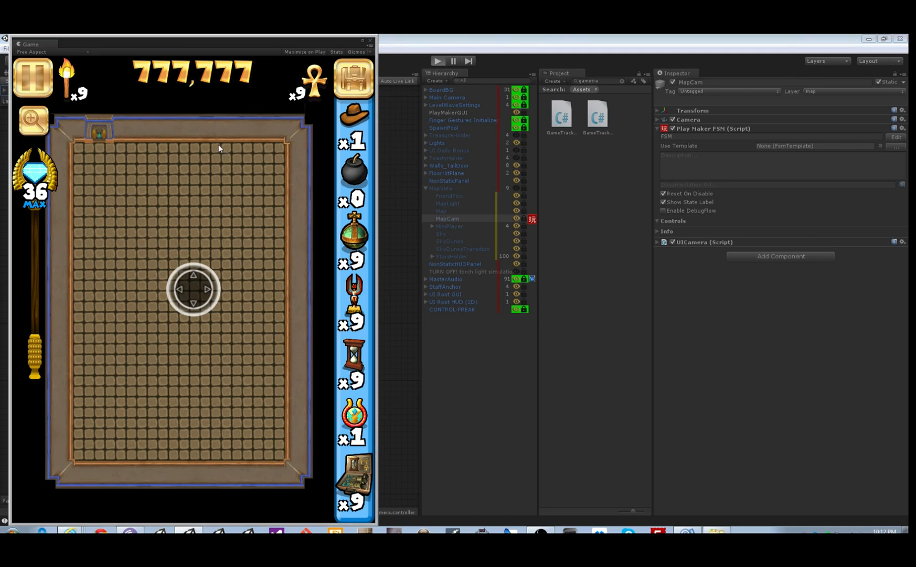
- Play the game, continue past the level-2 results to the Level 3 map, then stop
left_click(438, 61)
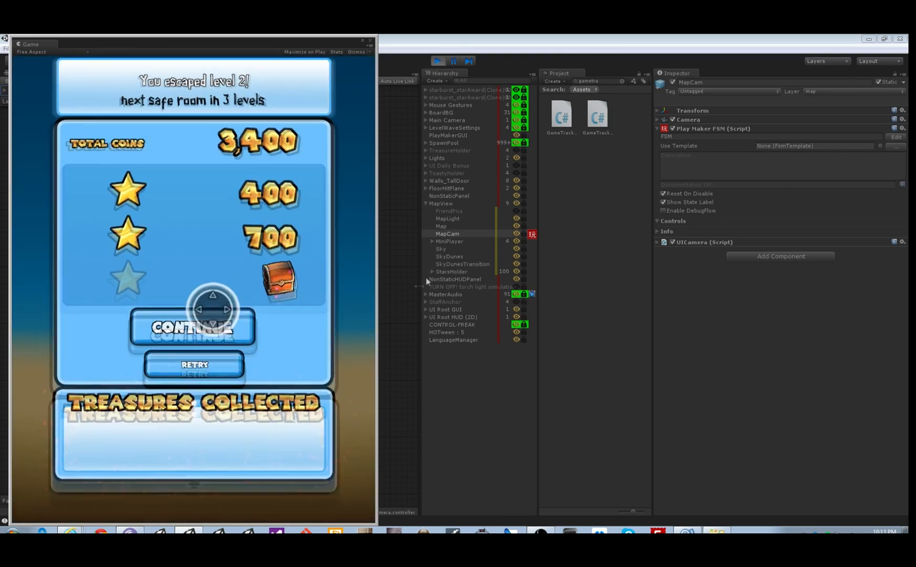
left_click(193, 326)
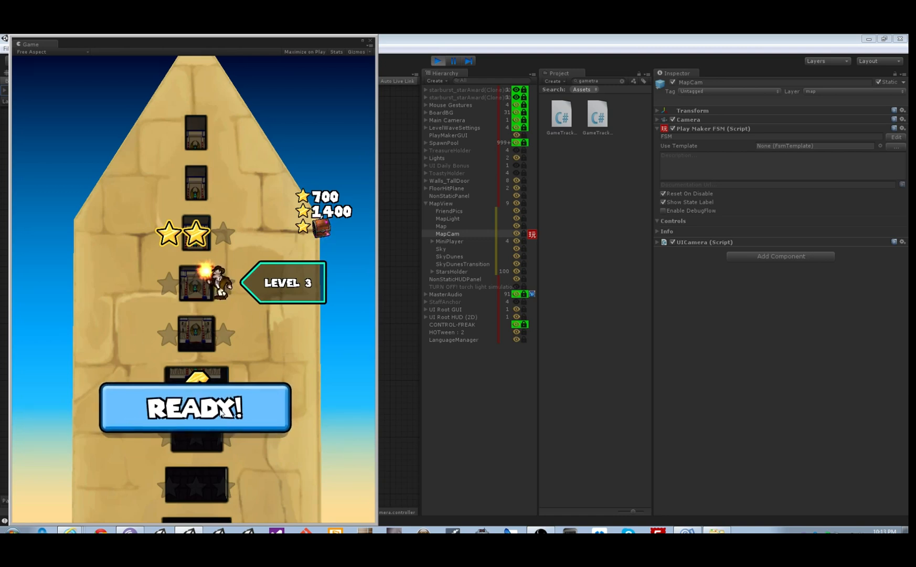
left_click(195, 407)
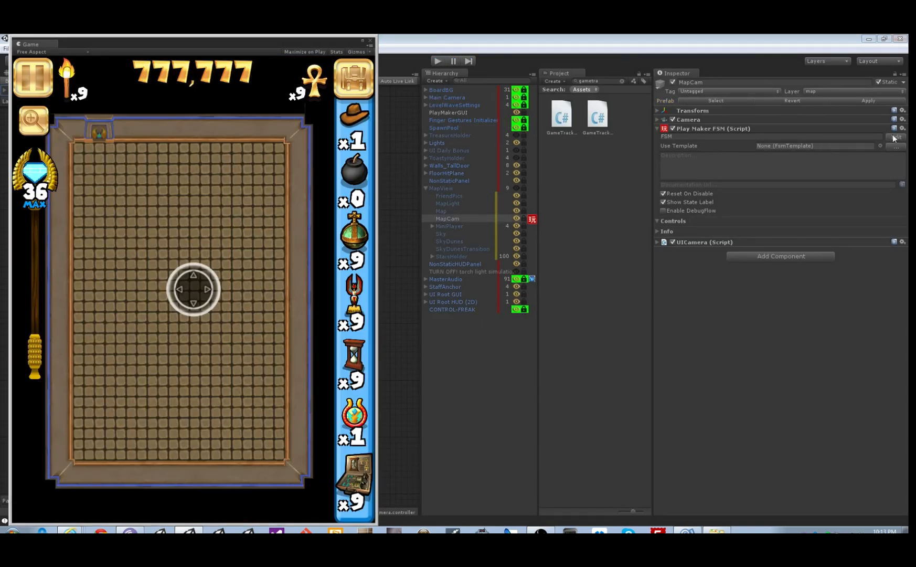
- Reopen the MapCam FSM, re-enable the Playlist Clip By Name action, and view Button Throbbing
left_click(896, 136)
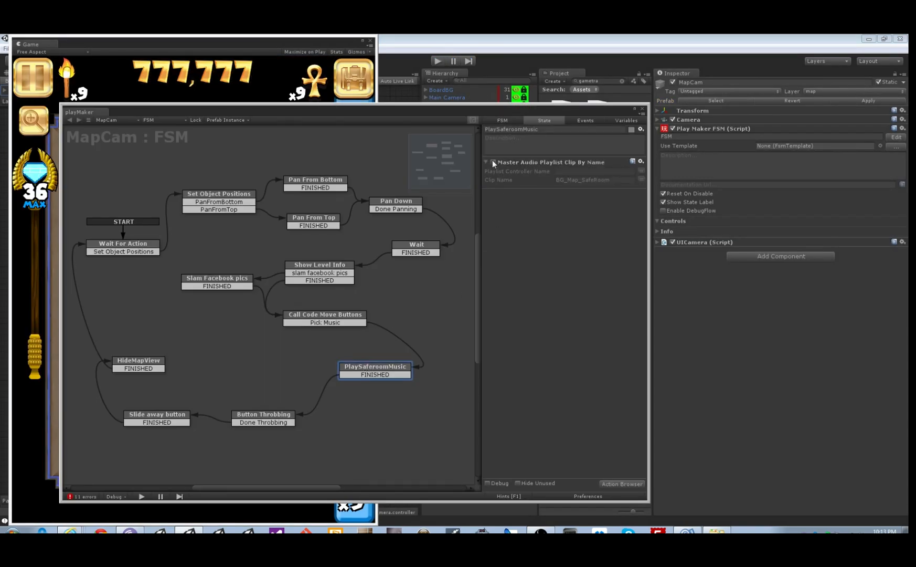
left_click(263, 414)
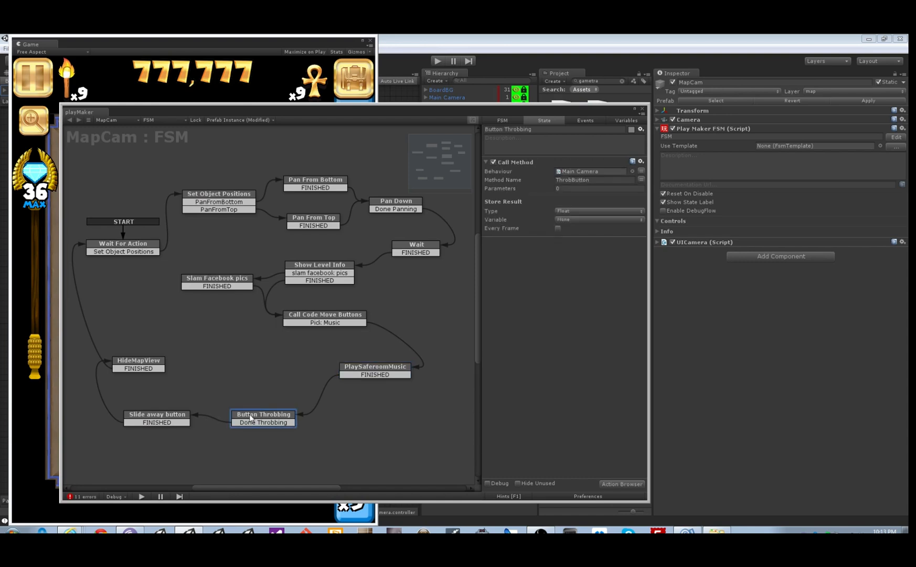
left_click(156, 418)
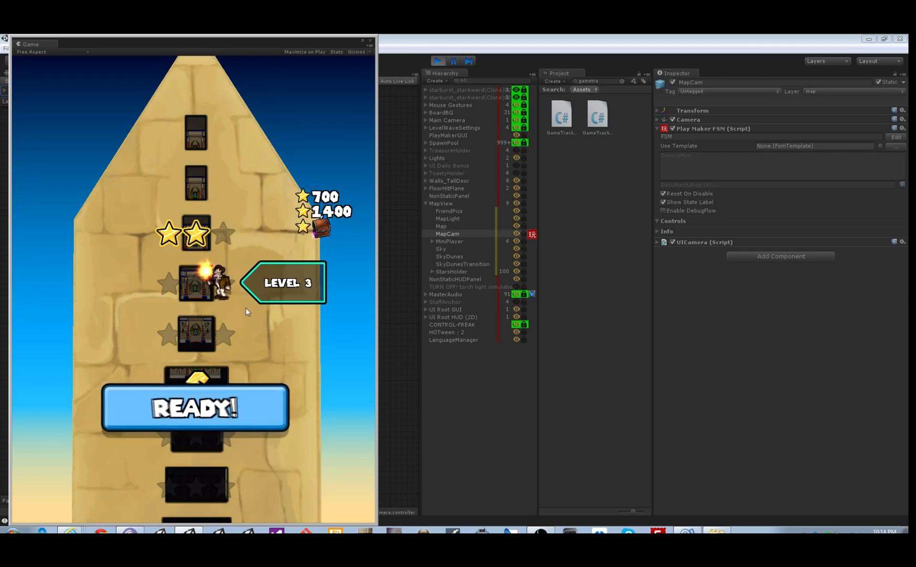
- Let the cutscene reach the Level 3 map and accept its READY! prompt
left_click(238, 407)
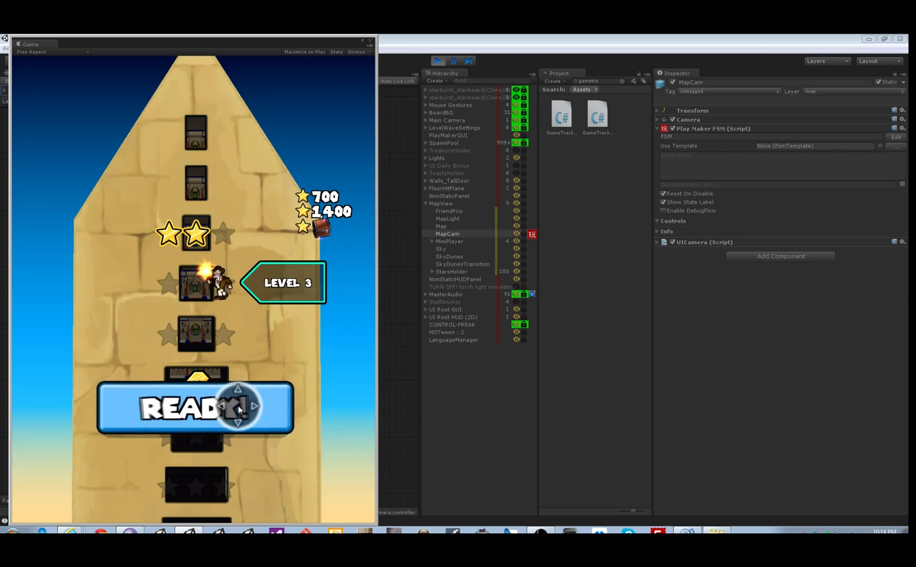